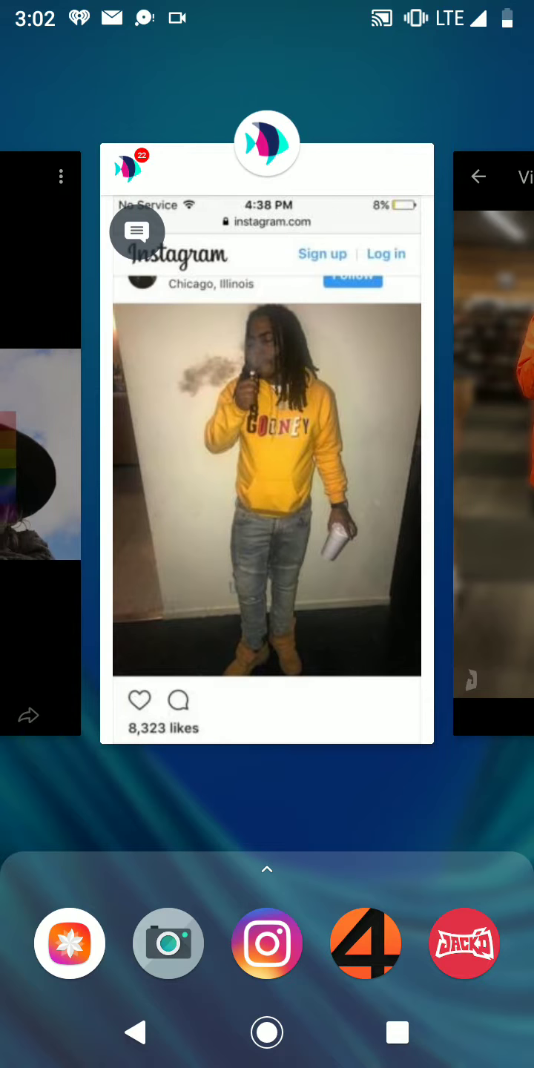
# - Scroll right to leave the recents overview and reach the full app drawer
pyautogui.hscroll(3)
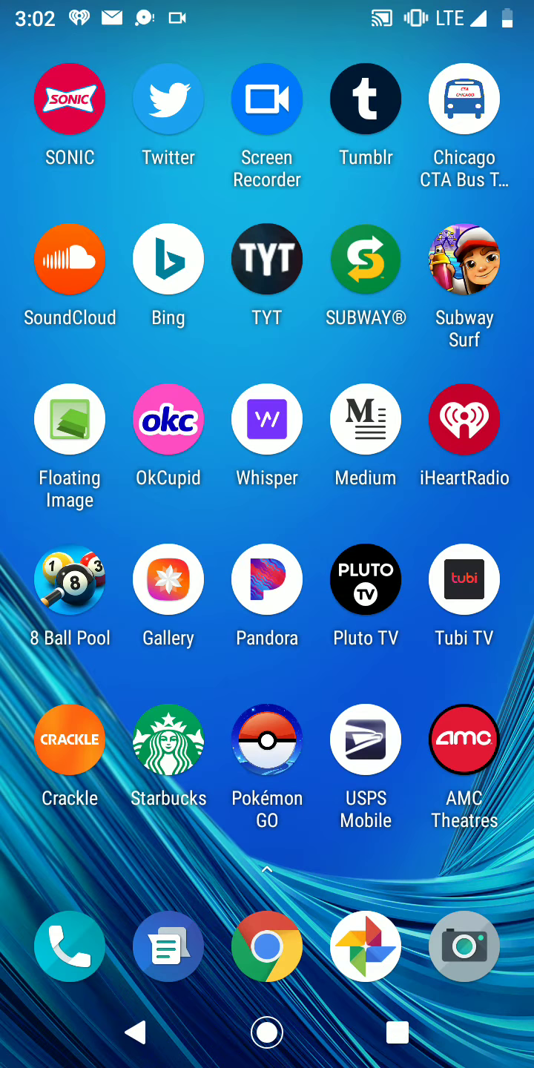
# - Bring up recent apps with iHeartRadio's Underdog track in front and the floating video playing
pyautogui.click(365, 578)
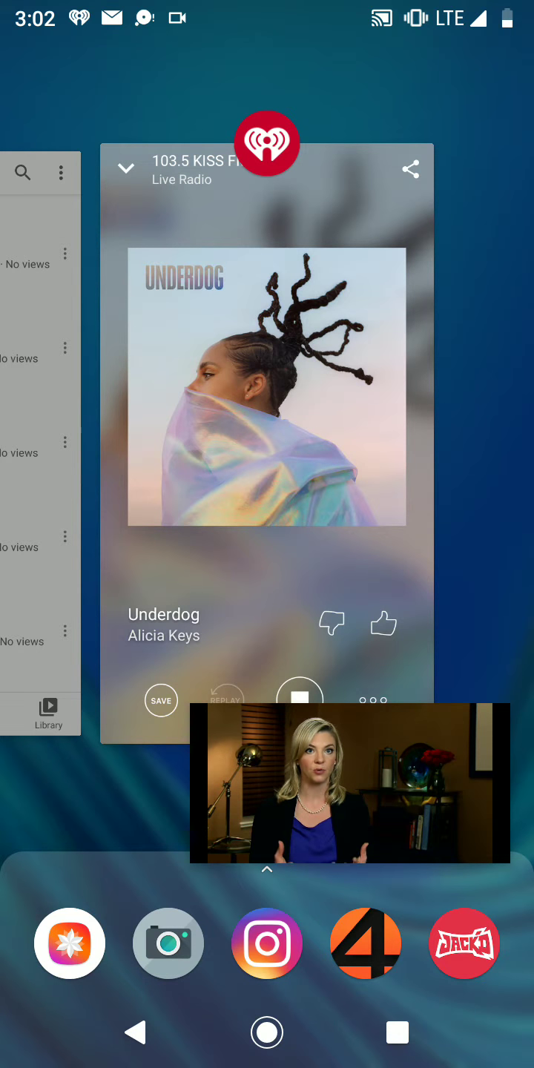
# - Swipe the recent app cards until the YouTube Videos list sits in front
pyautogui.moveTo(349, 783); pyautogui.dragTo(267, 657)
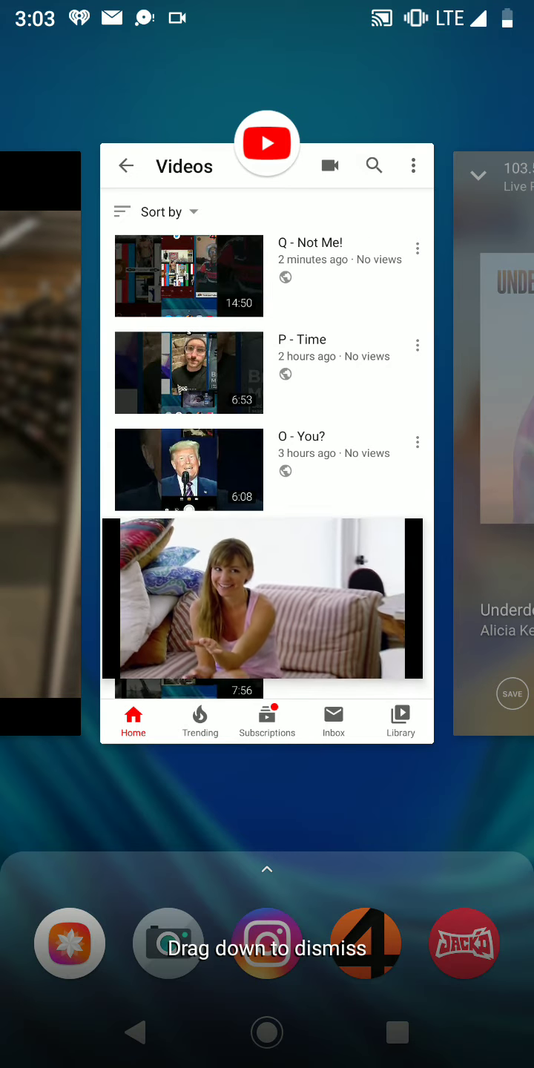
pyautogui.scroll(-3)
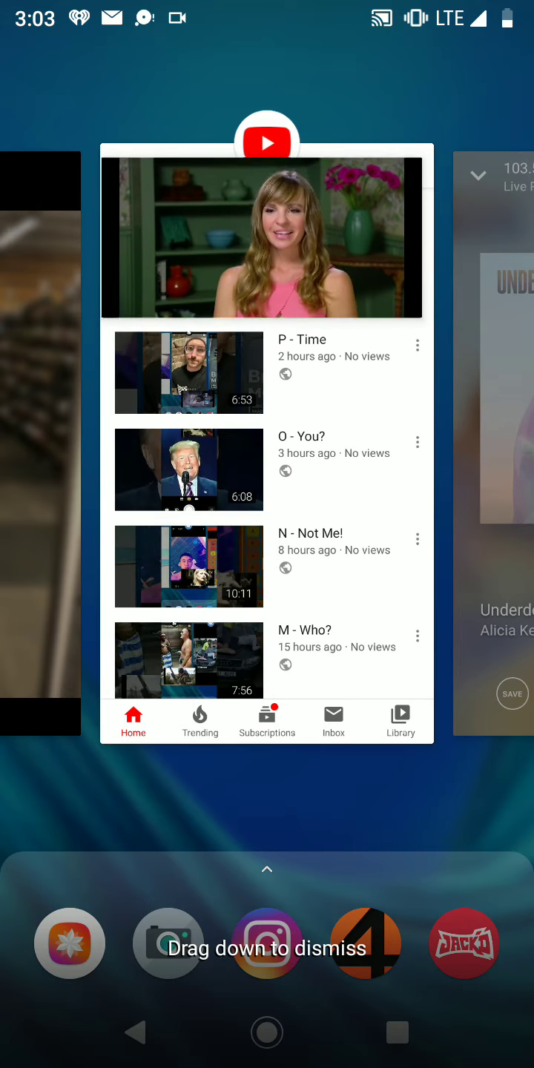